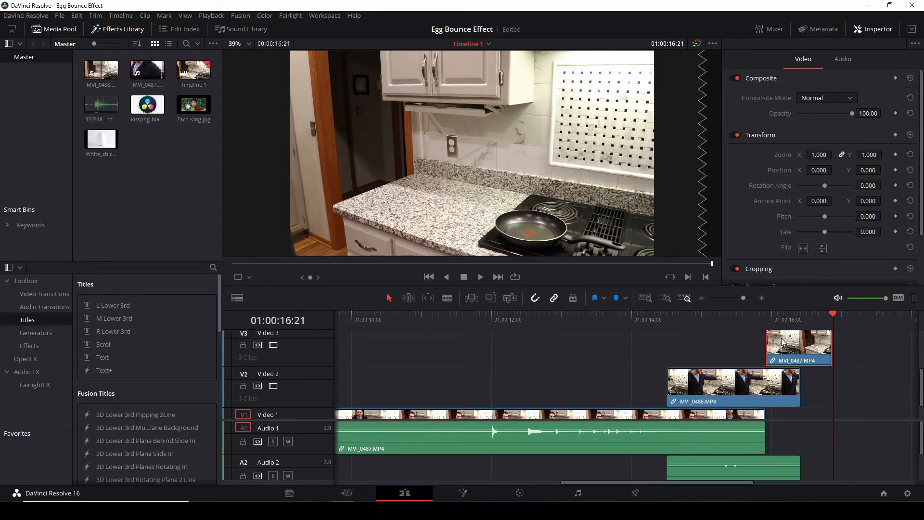
Apply a new clip speed to the MVI_0487 clip on Video 3 via Change Clip Speed.
right_click(799, 345)
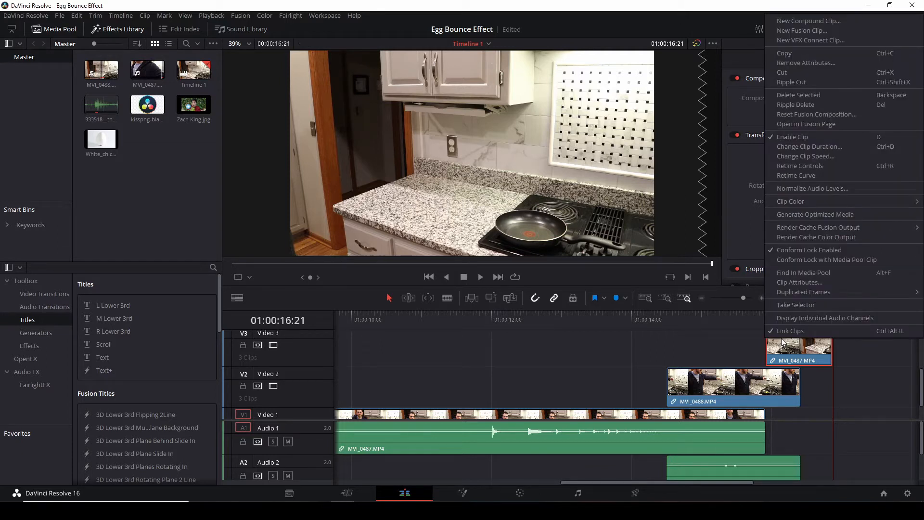
click(805, 156)
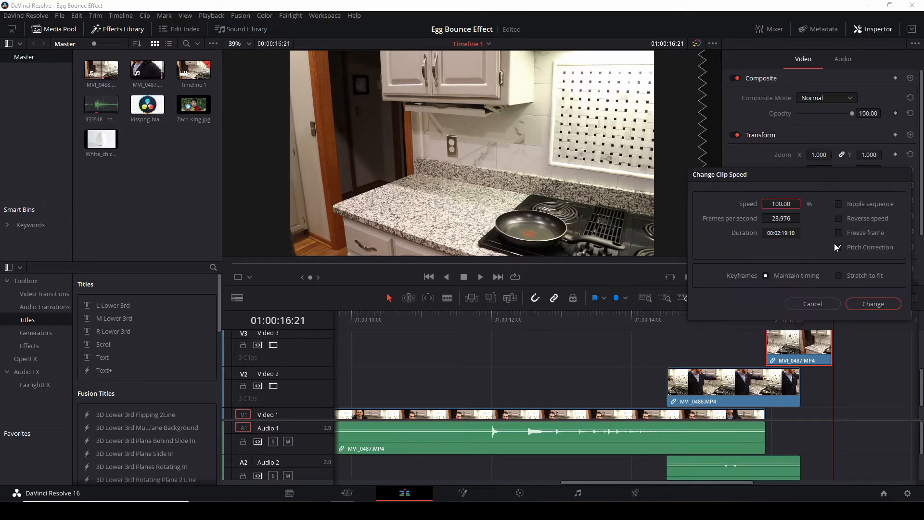
click(873, 303)
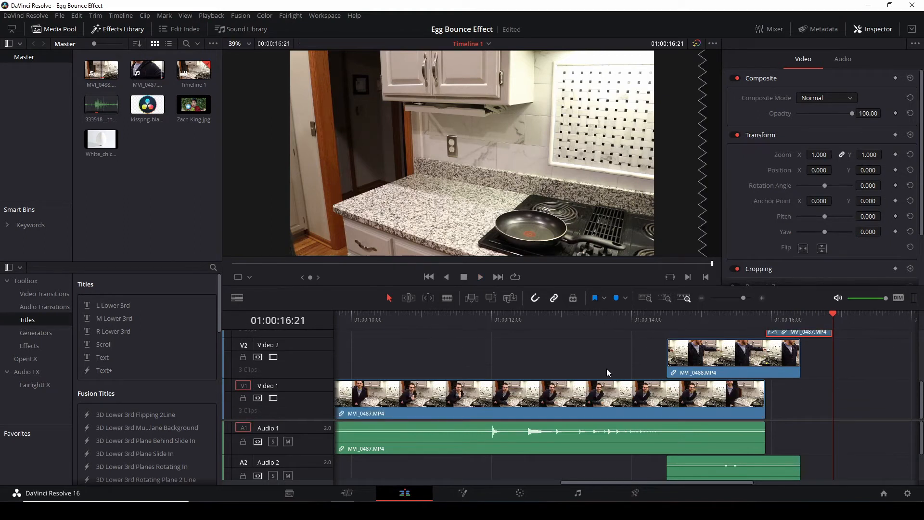
Move the MVI_0488 and upper MVI_0487 clips left to around 01:00:12 over the egg pour.
click(504, 436)
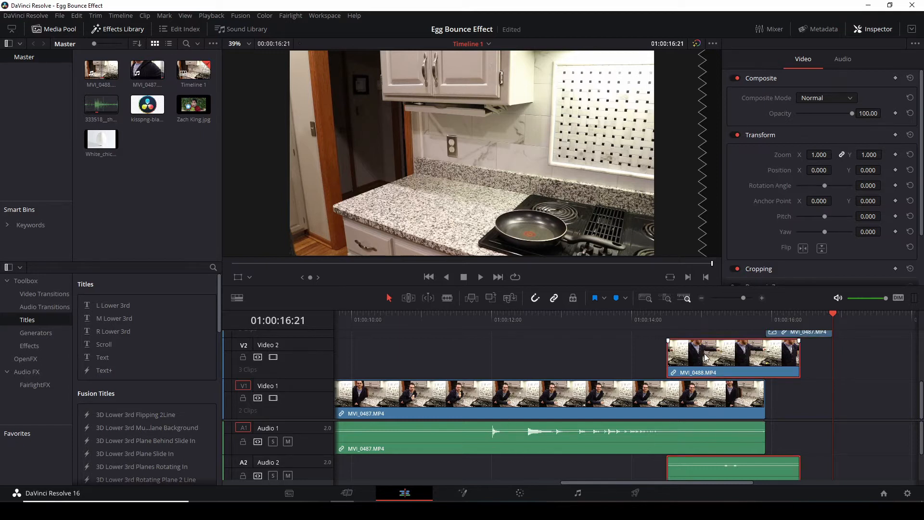
click(693, 313)
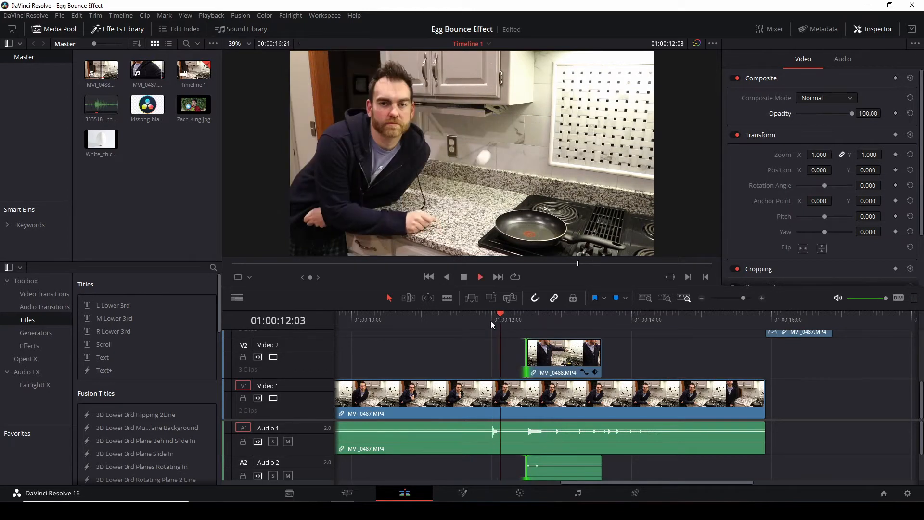
click(506, 322)
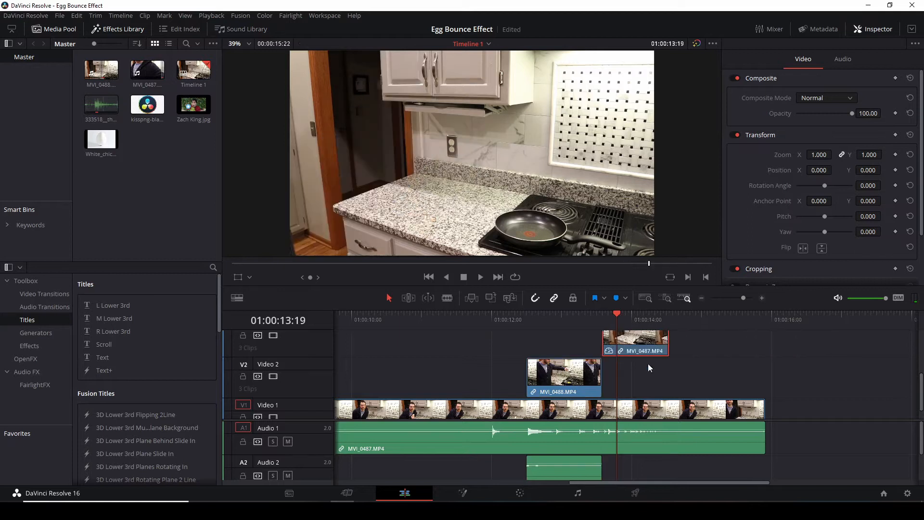
click(524, 314)
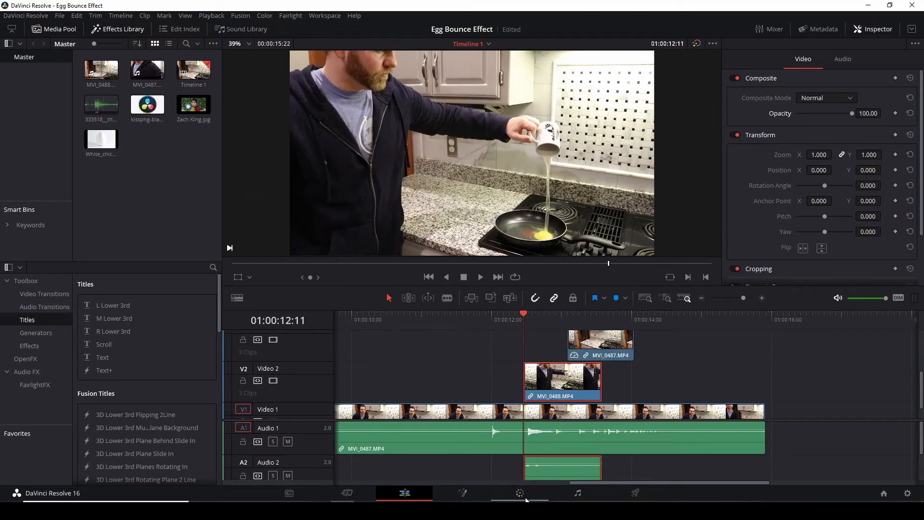
On the Color page, draw a Curve power window around the frying pan in MVI_0488.
click(519, 493)
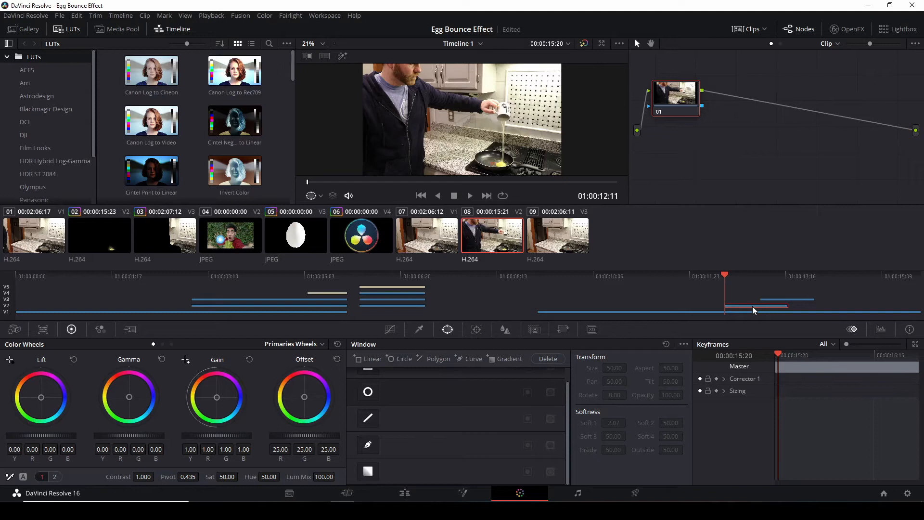
mouse_move(500, 166)
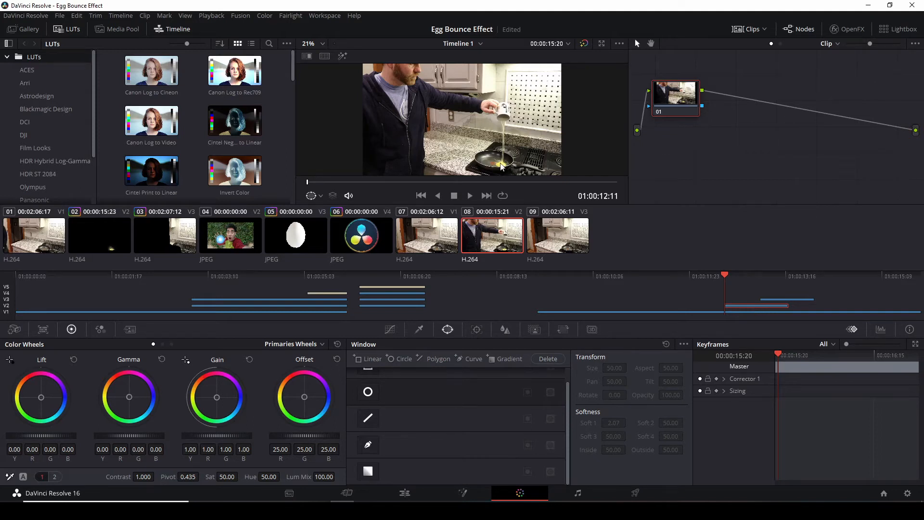
click(312, 43)
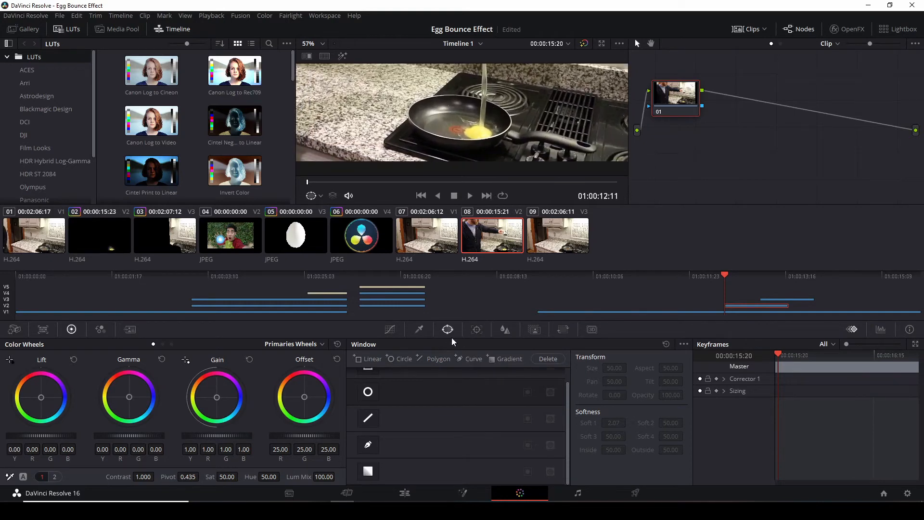
mouse_move(448, 329)
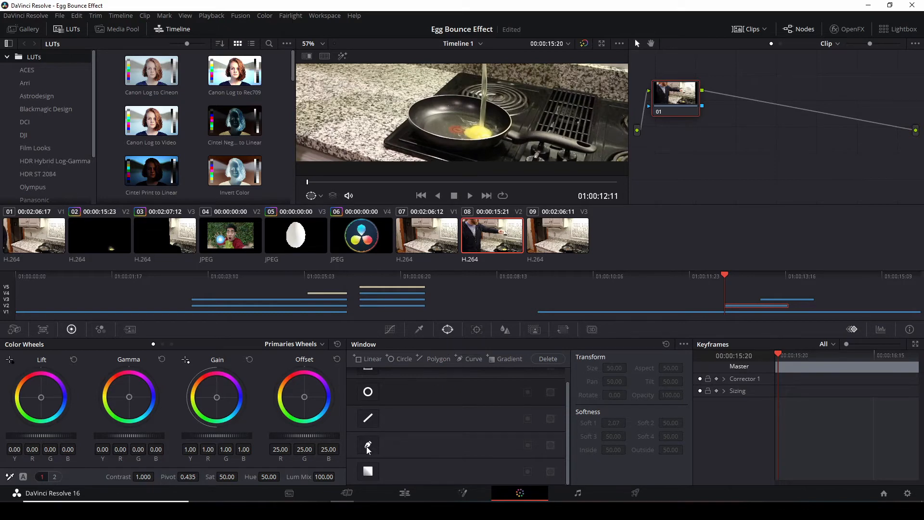
click(366, 444)
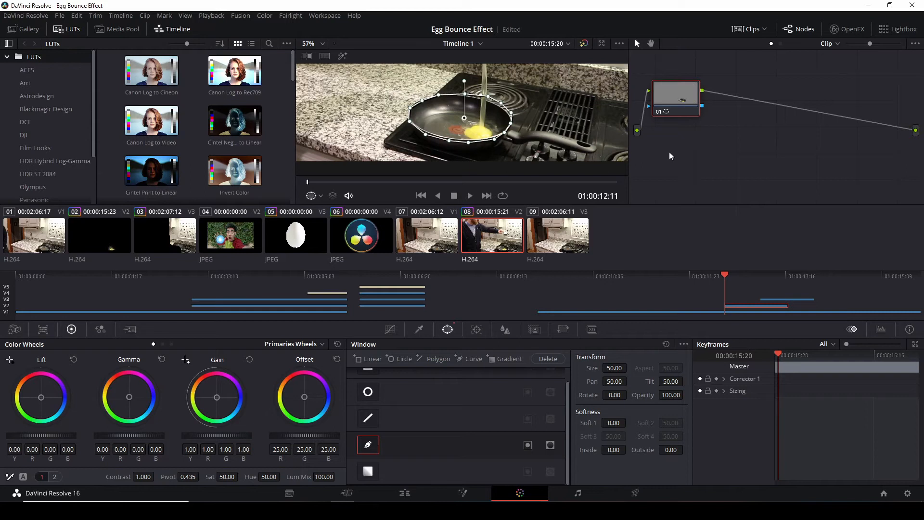
mouse_move(802, 33)
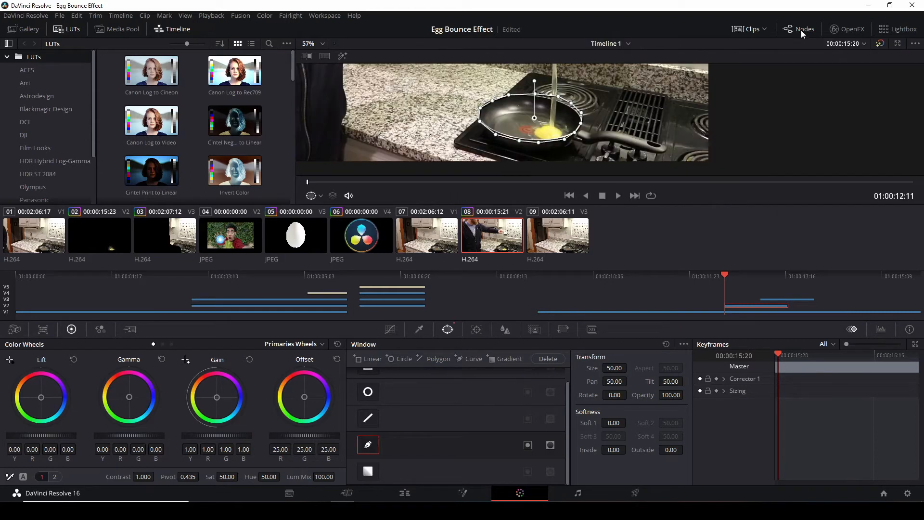
Add an Alpha Output in the node graph and route the node's key into it.
click(803, 28)
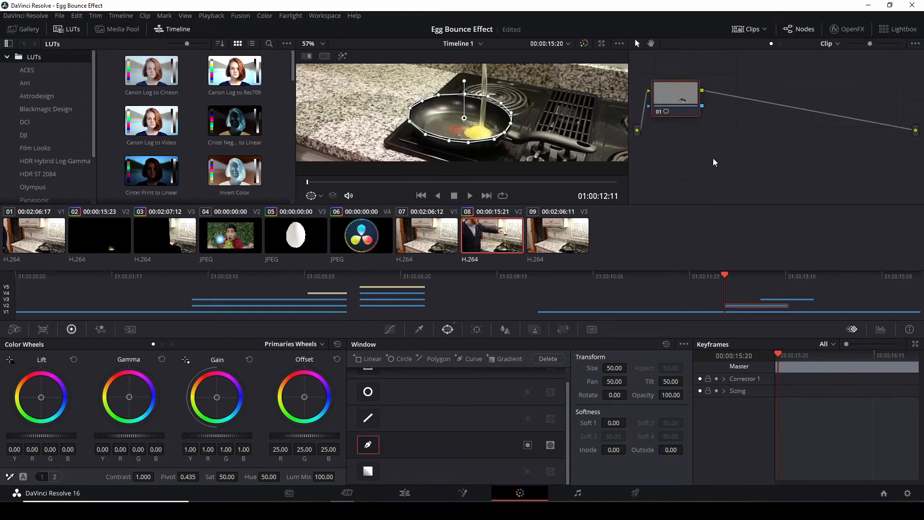
right_click(713, 162)
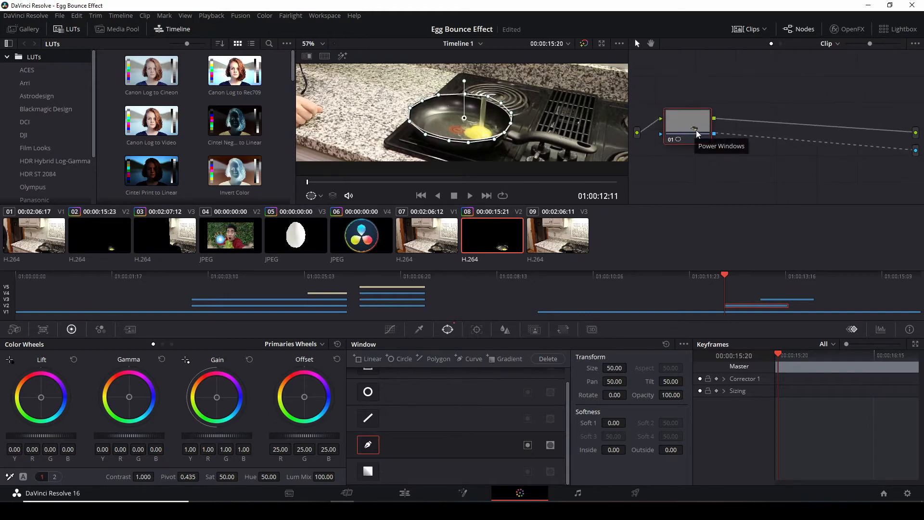
click(404, 493)
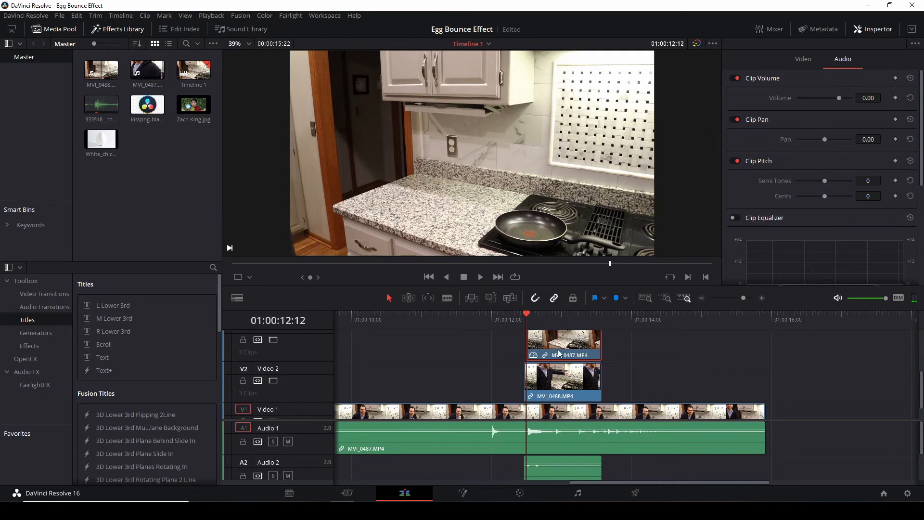
mouse_move(608, 234)
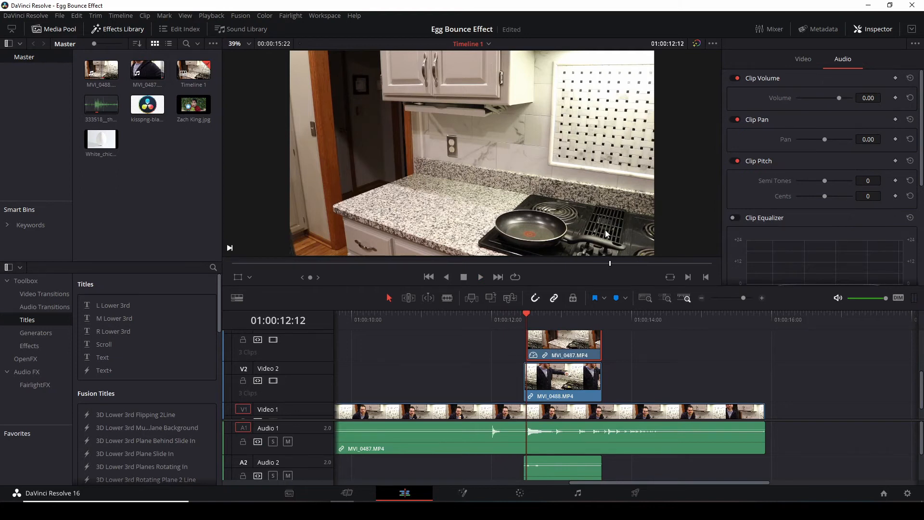
mouse_move(600, 264)
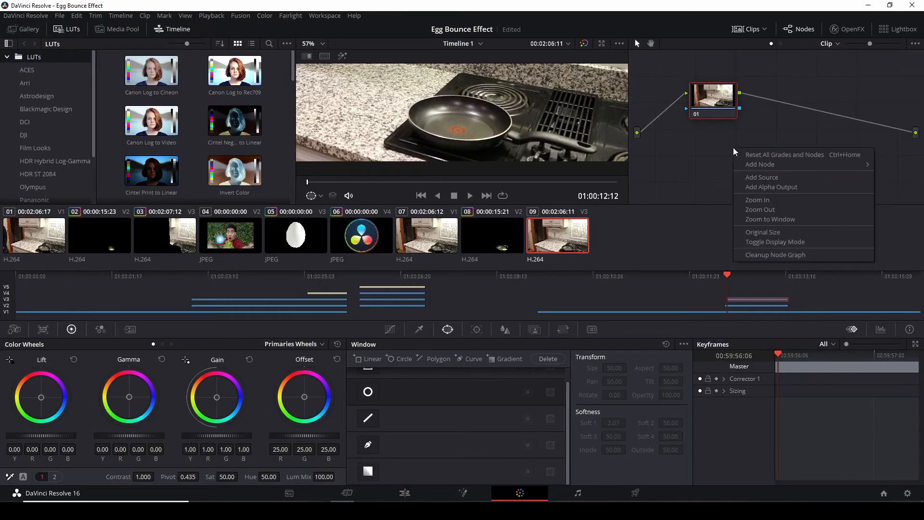
mouse_move(771, 186)
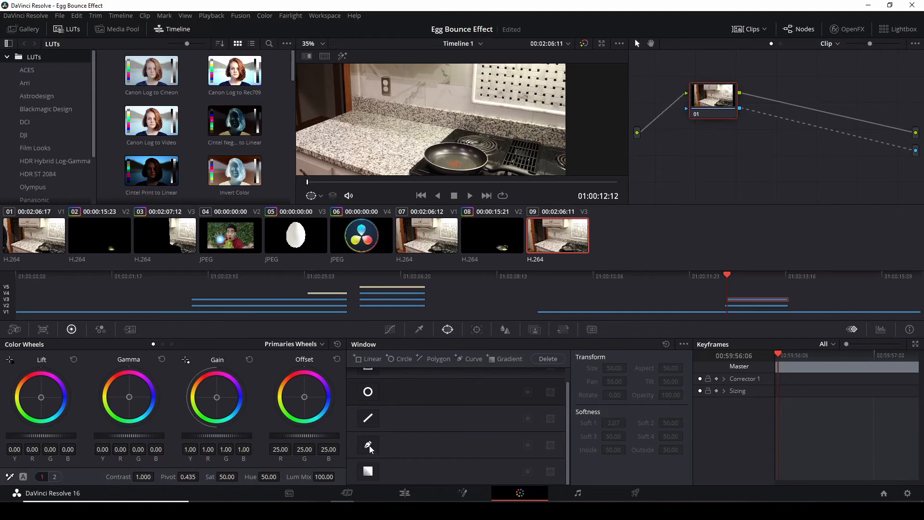
Draw a Curve window around the pan area on the upper MVI_0487 clip.
click(367, 445)
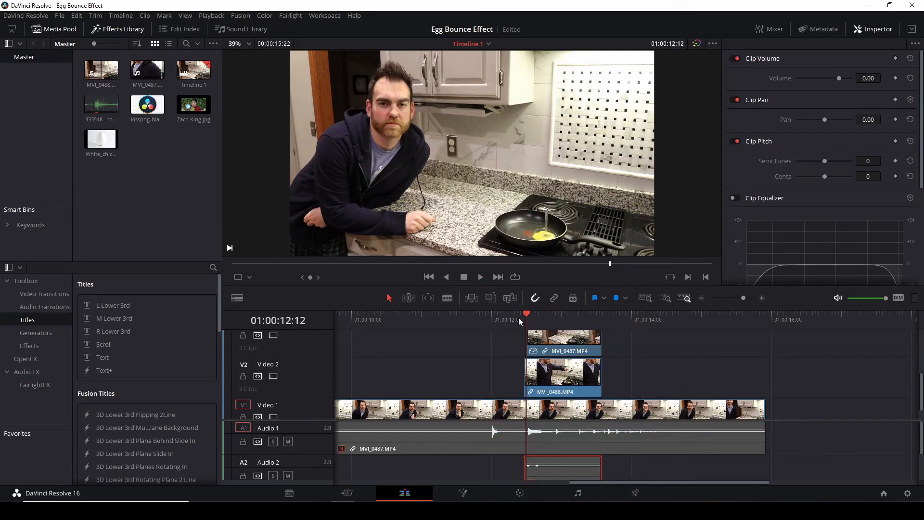
mouse_move(576, 174)
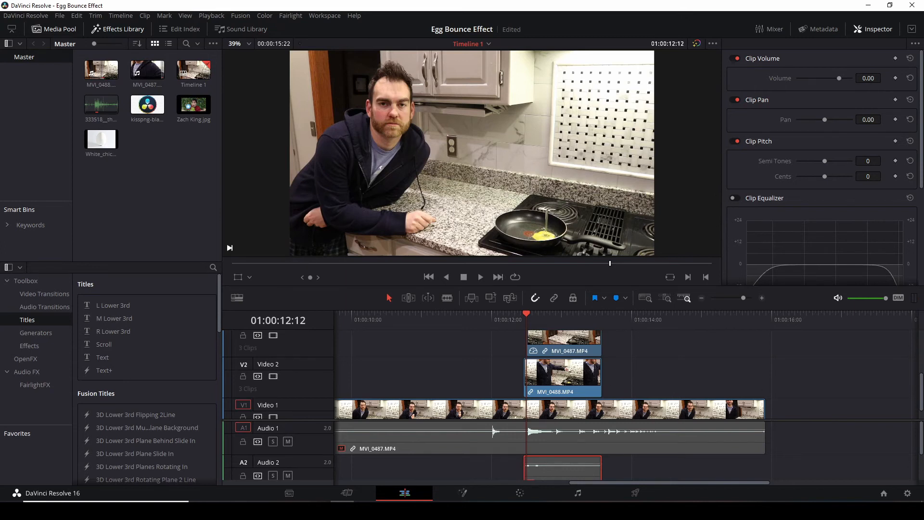
Raise Soft 1, Inside and Outside softness on clip 09's pan window.
click(519, 493)
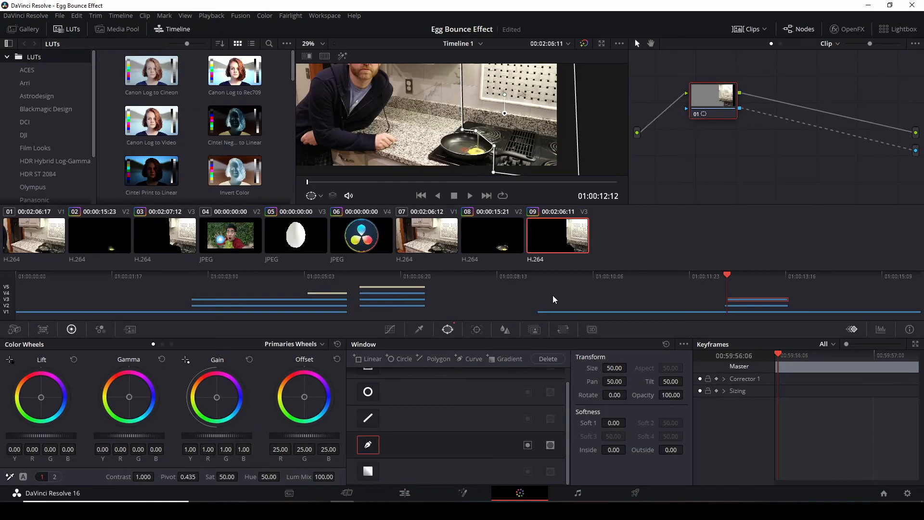
click(614, 422)
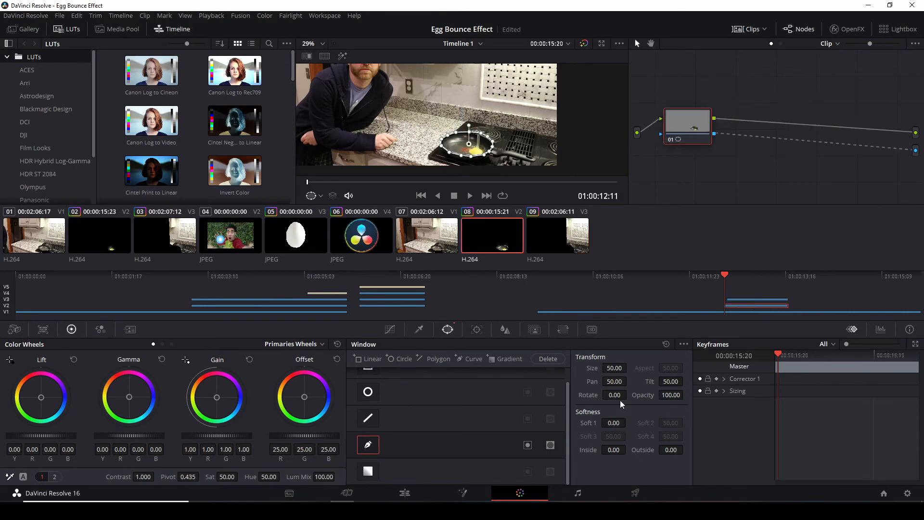
click(613, 422)
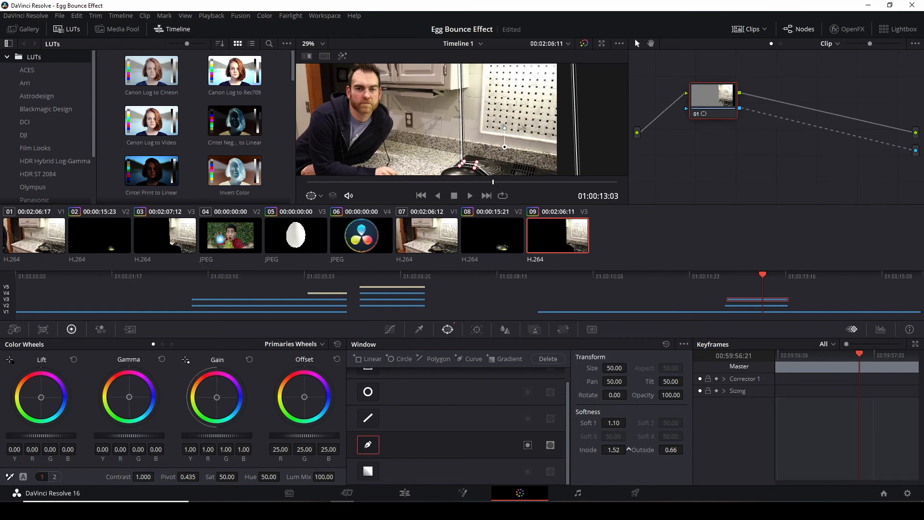
click(404, 493)
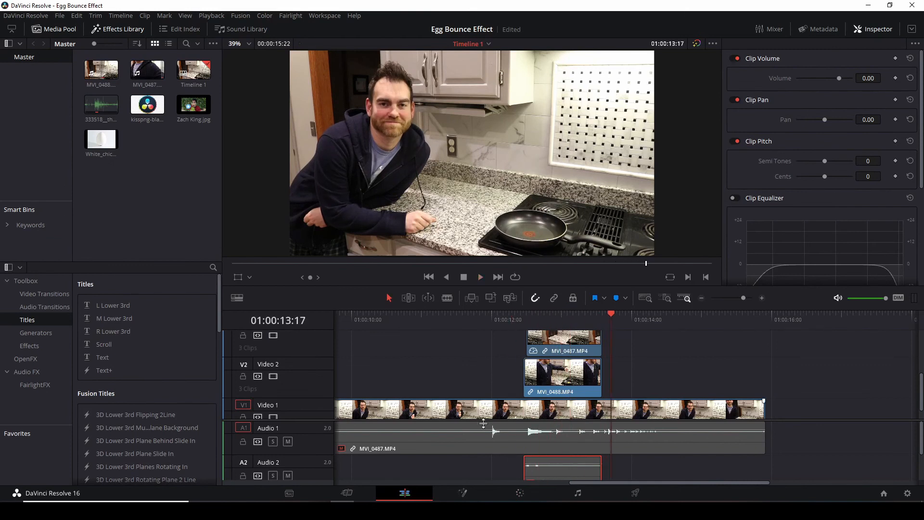
Play the composite on the edit timeline and jump back to just before the egg lands.
click(492, 410)
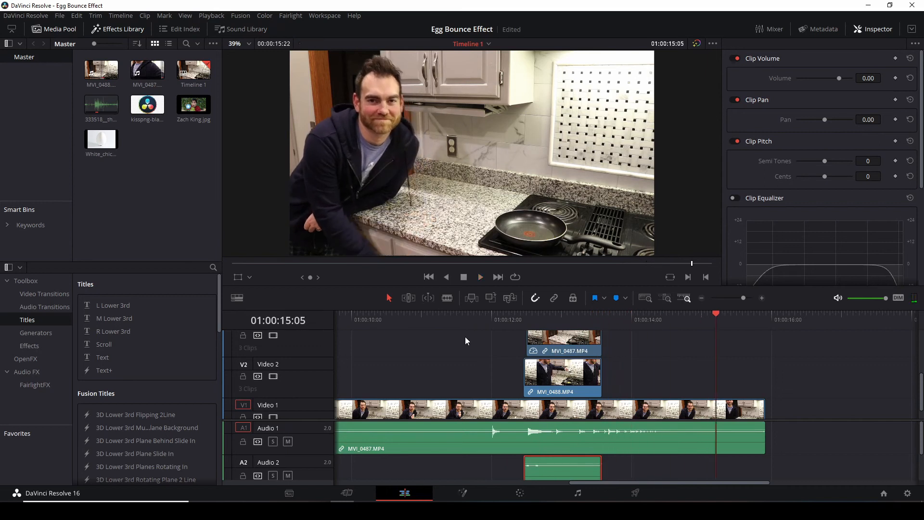
mouse_move(471, 335)
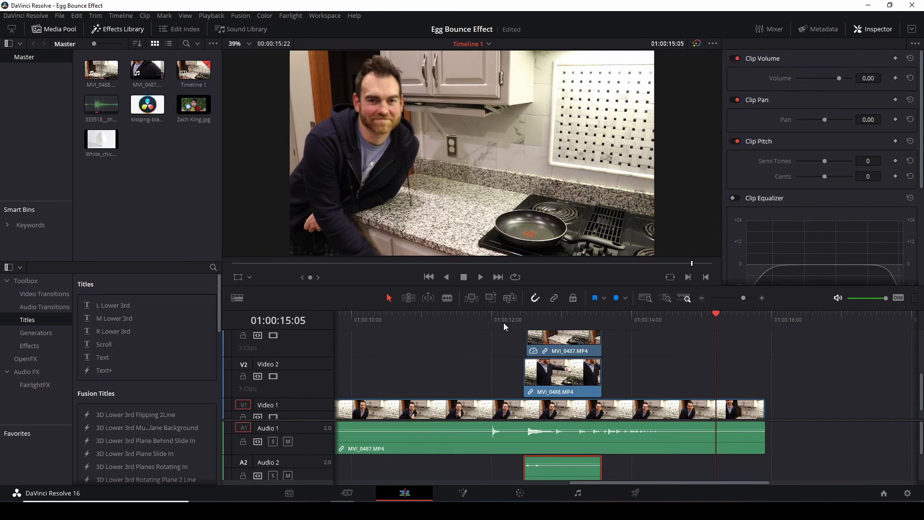
click(559, 319)
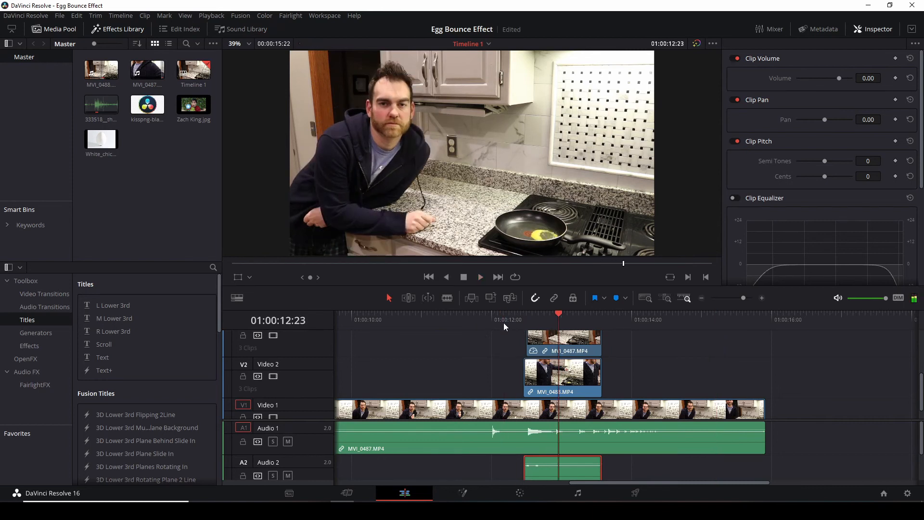